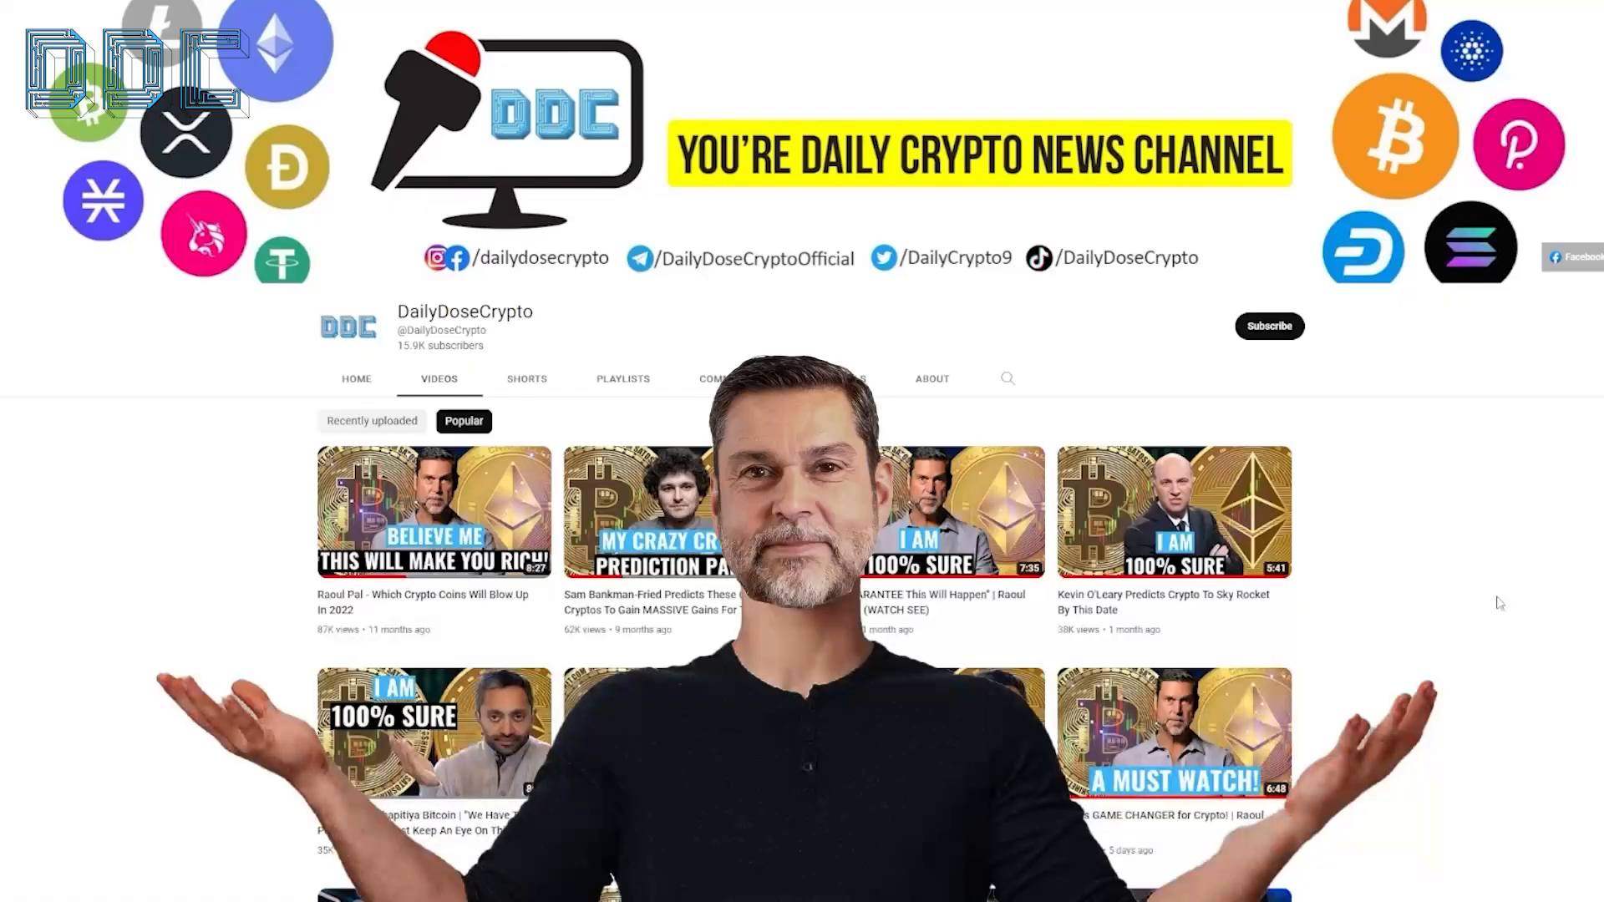
scroll(down, 3)
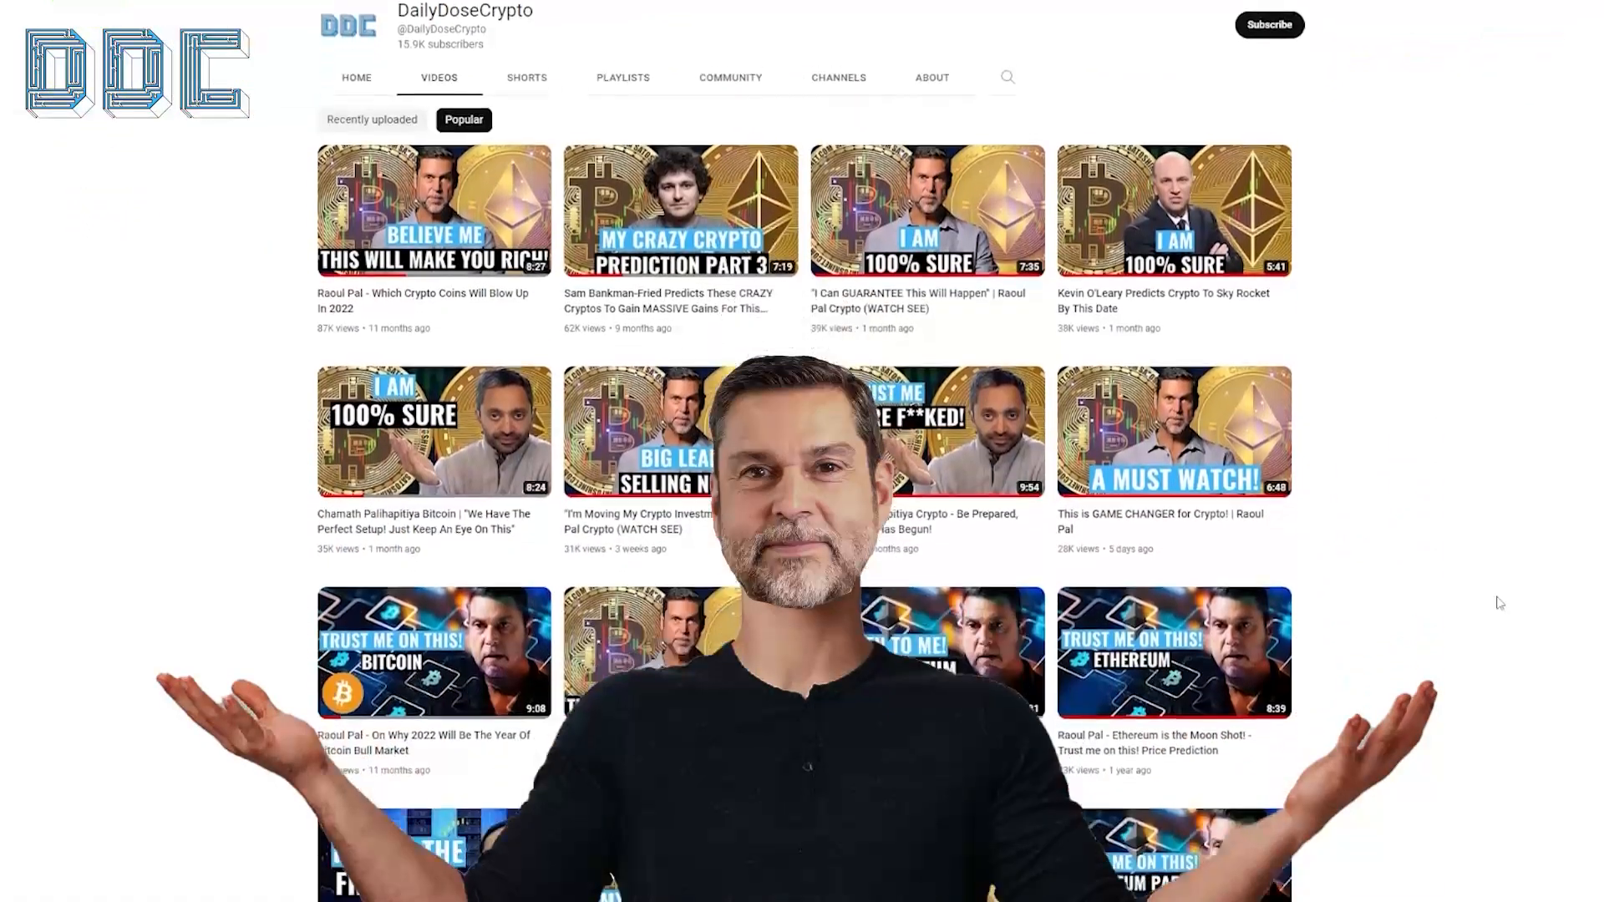
scroll(down, 3)
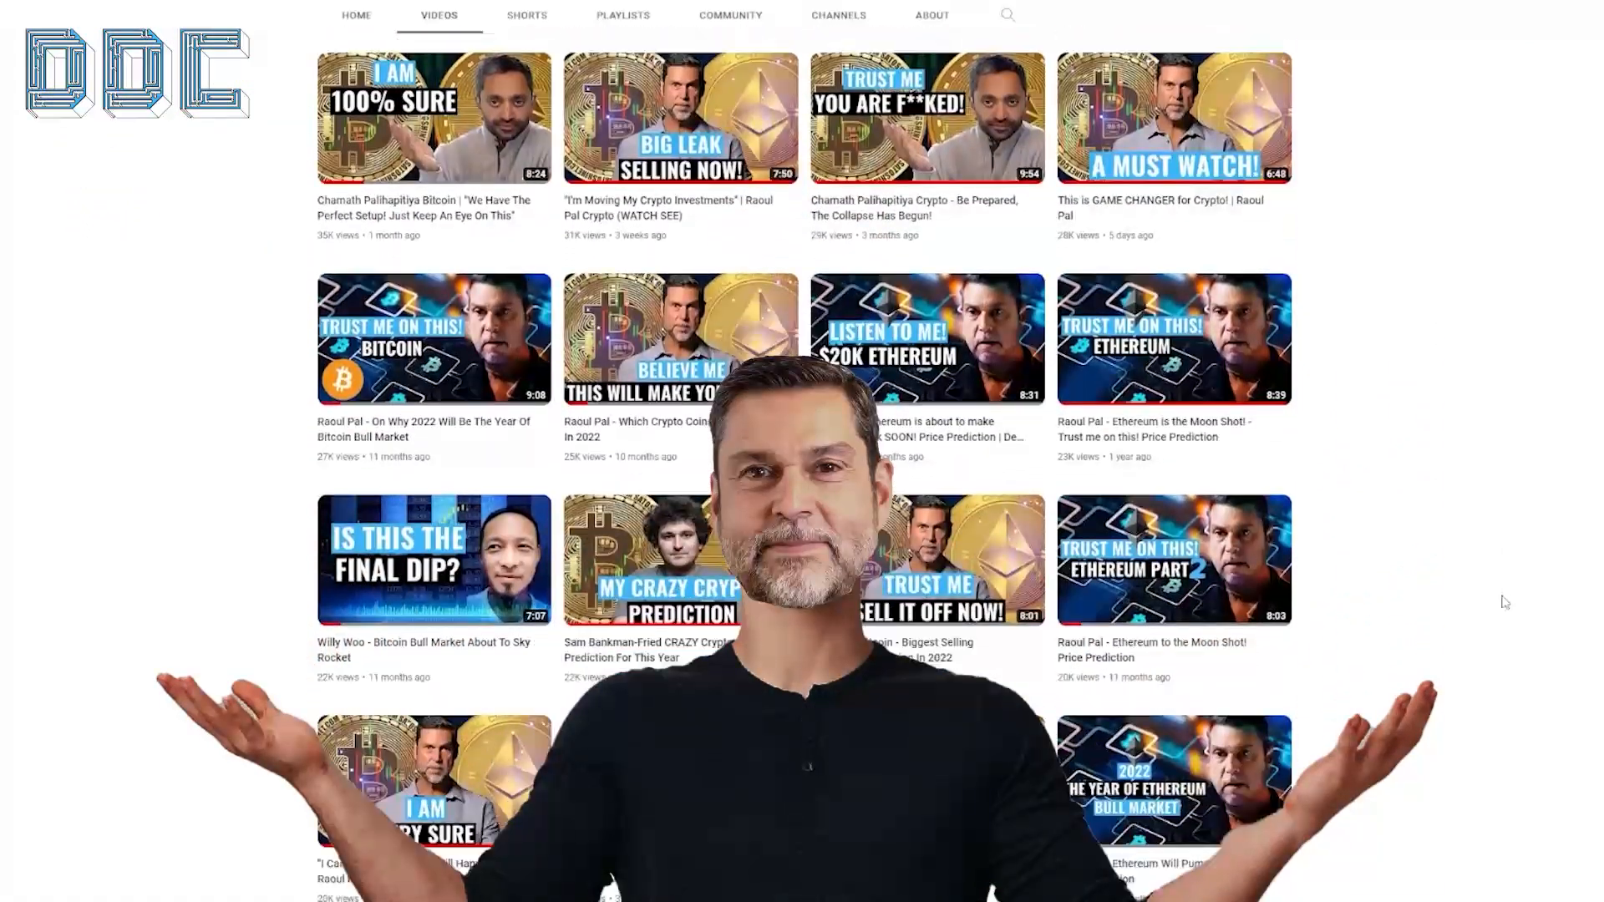